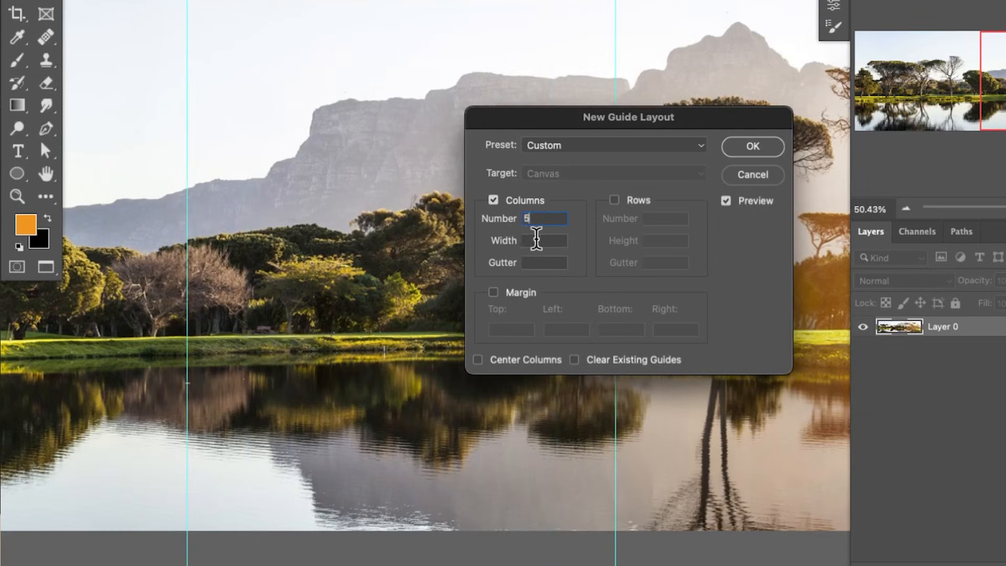
# Note the 1080 x 1350 portrait size, then make the panorama the active document.
pyautogui.click(751, 147)
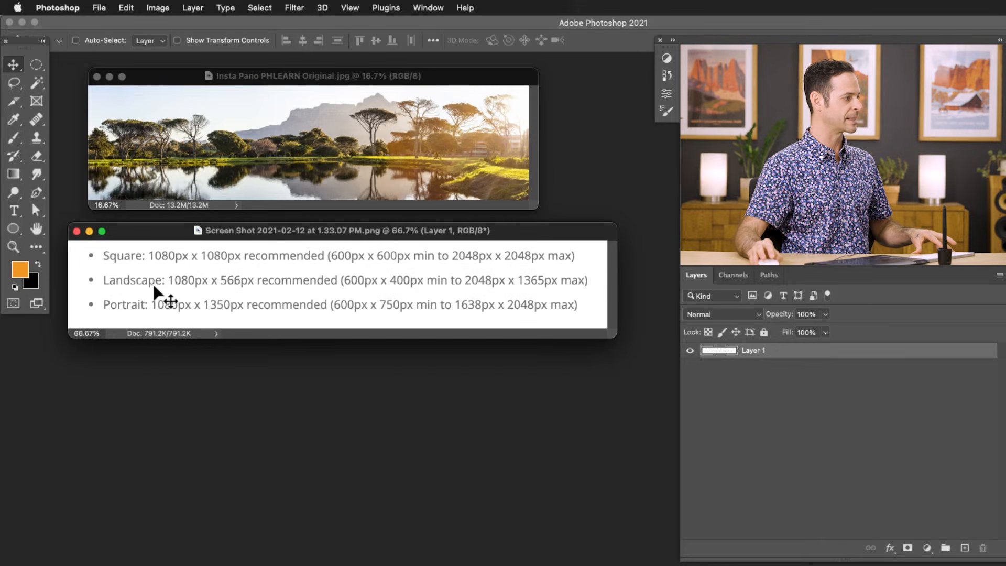
pyautogui.moveTo(154, 321)
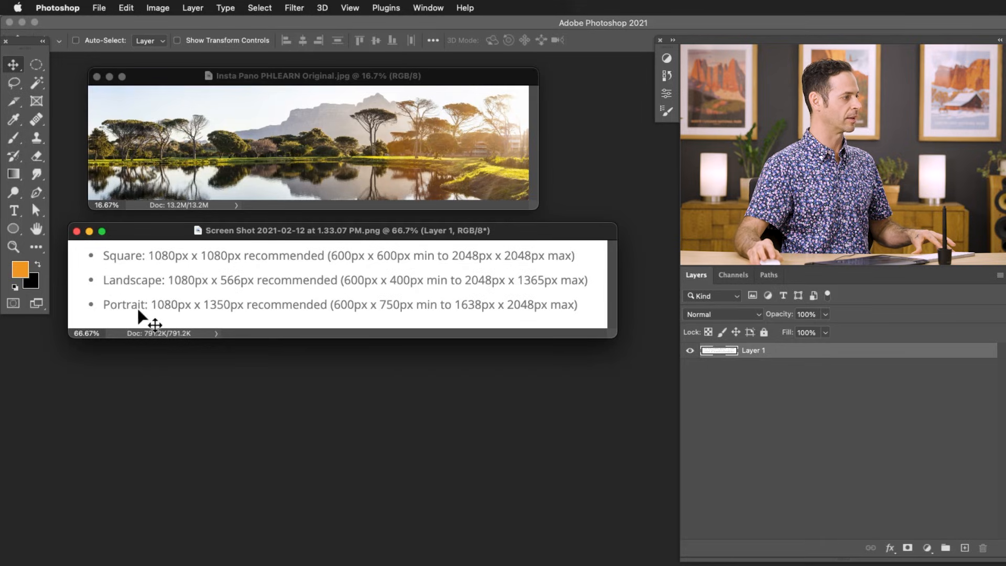
pyautogui.moveTo(187, 289)
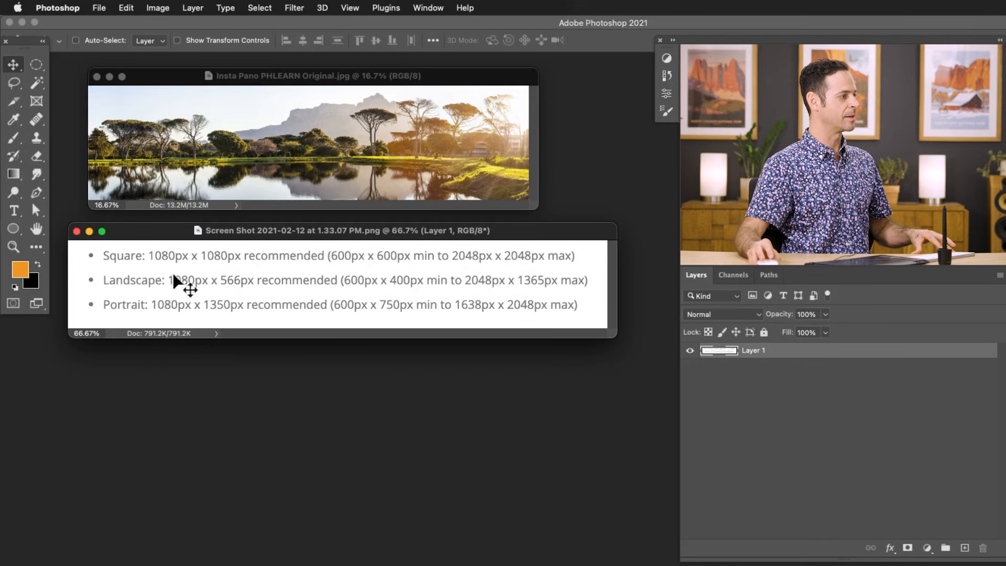
pyautogui.moveTo(224, 311)
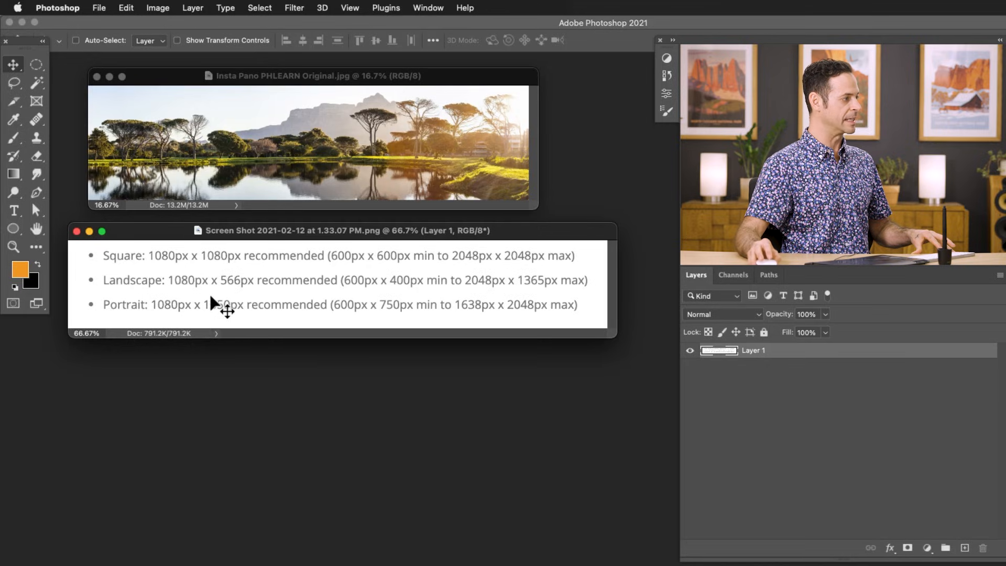
pyautogui.click(315, 77)
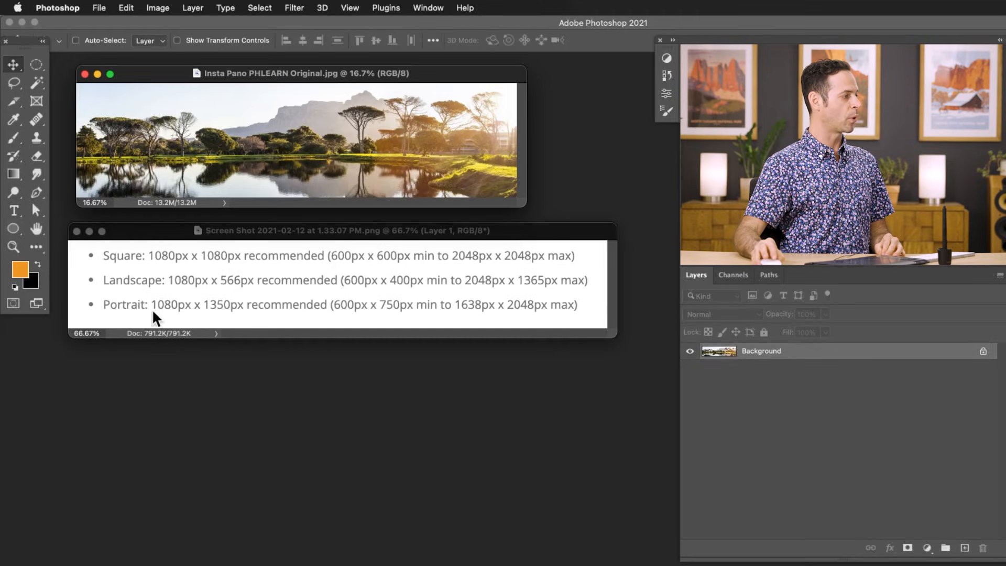
pyautogui.moveTo(230, 318)
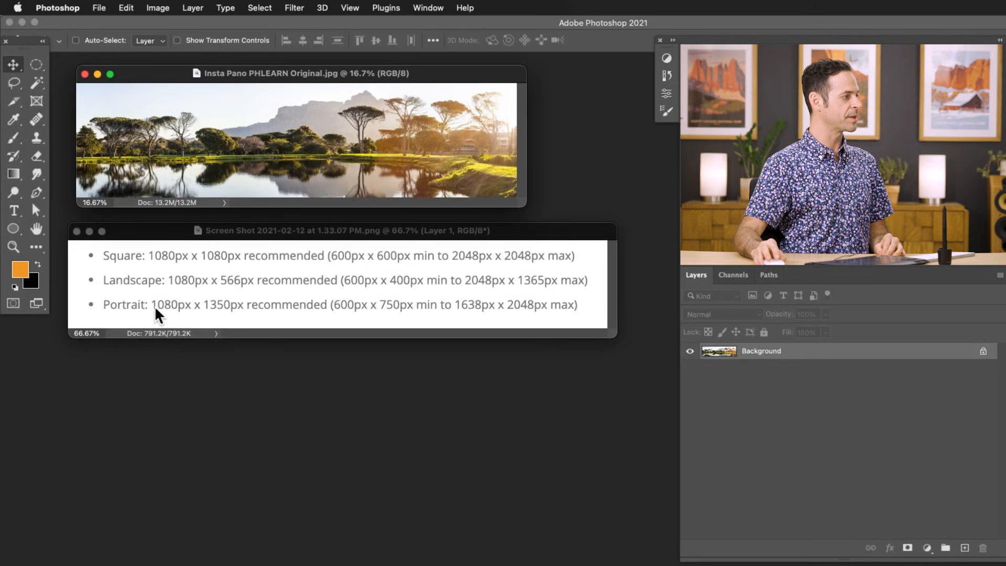
pyautogui.moveTo(213, 314)
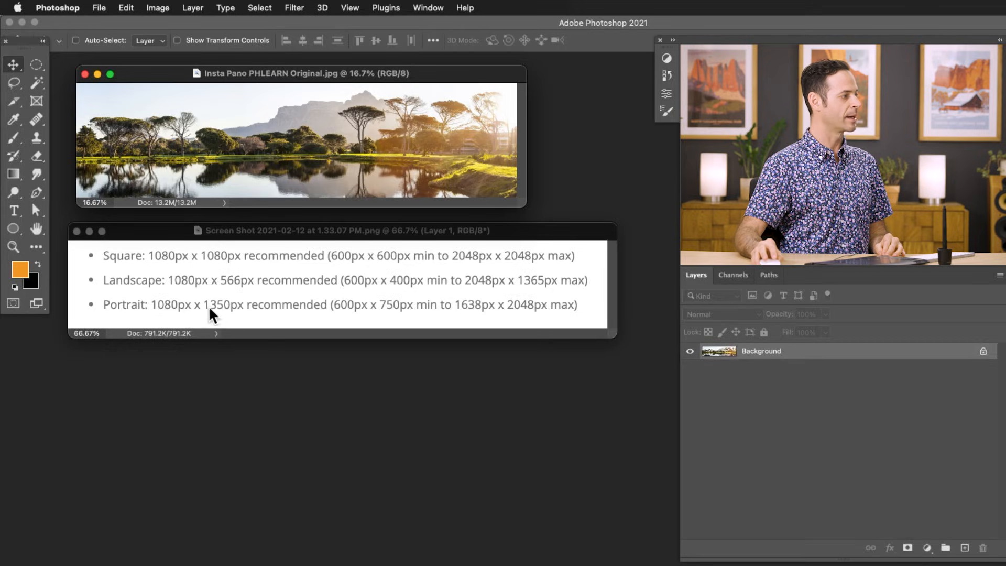
pyautogui.moveTo(232, 314)
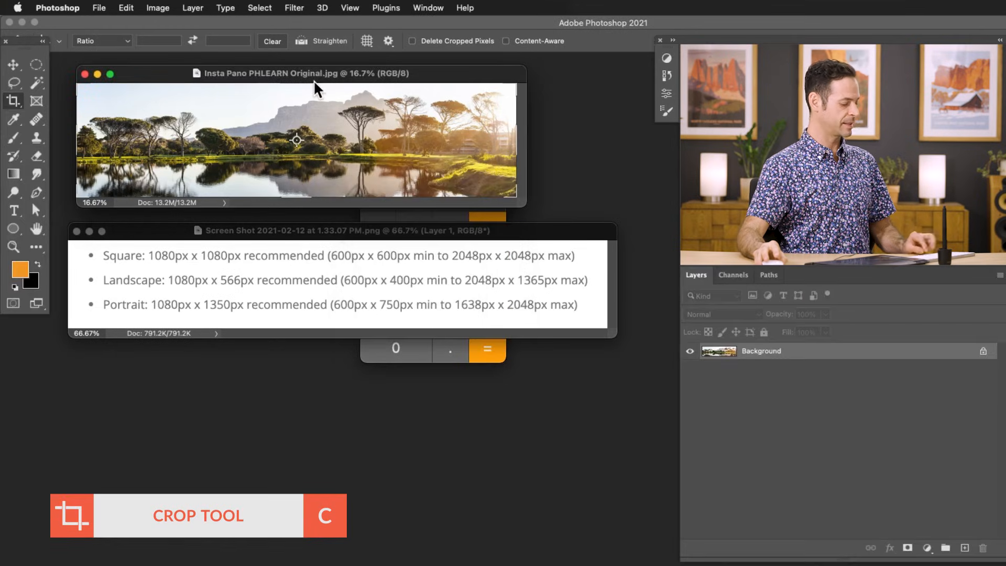
pyautogui.moveTo(73, 54)
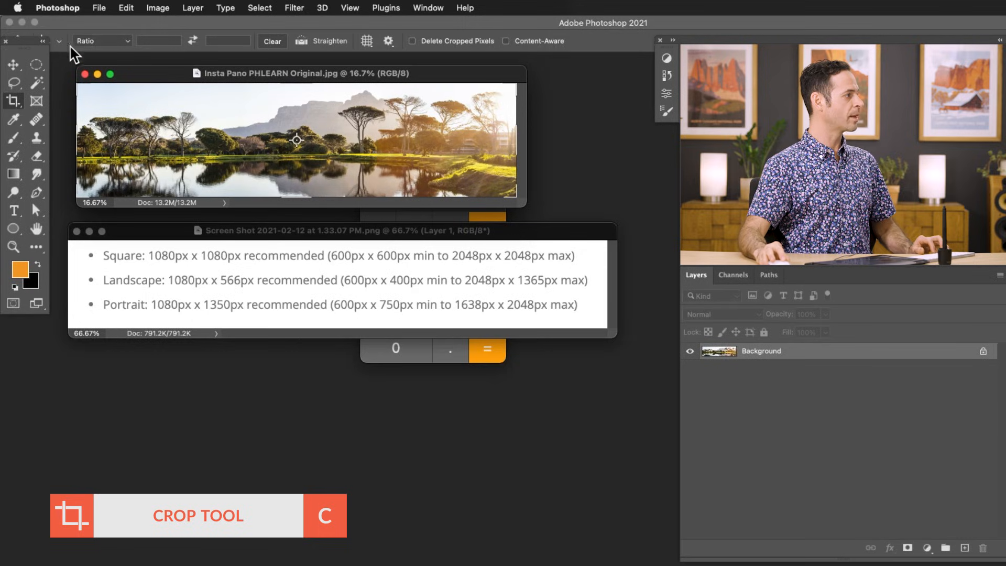
# Crop the panorama with the W x H x Resolution preset to 5400 x 1350 px.
pyautogui.click(100, 41)
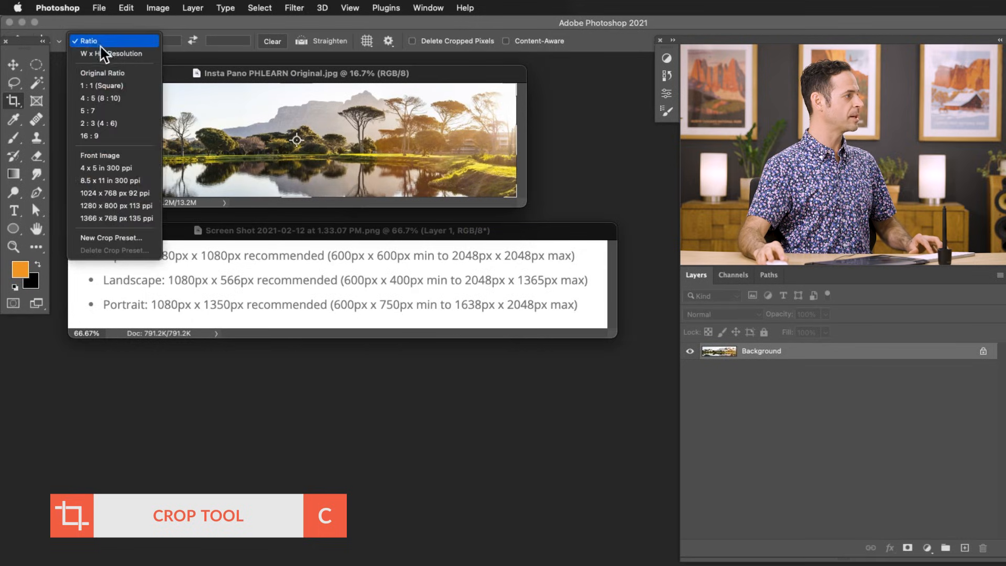
pyautogui.moveTo(109, 54)
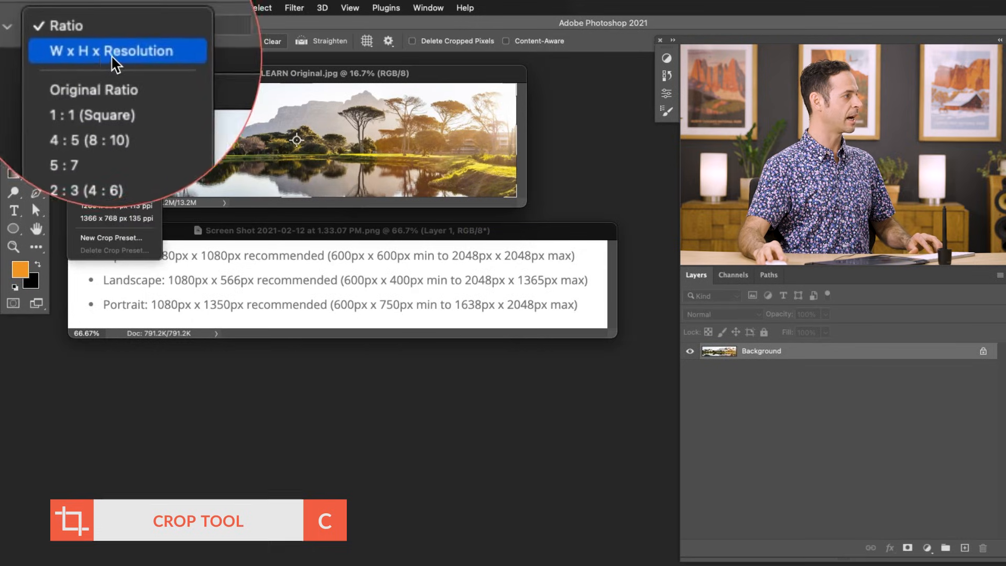
pyautogui.click(116, 50)
pyautogui.write('5400')
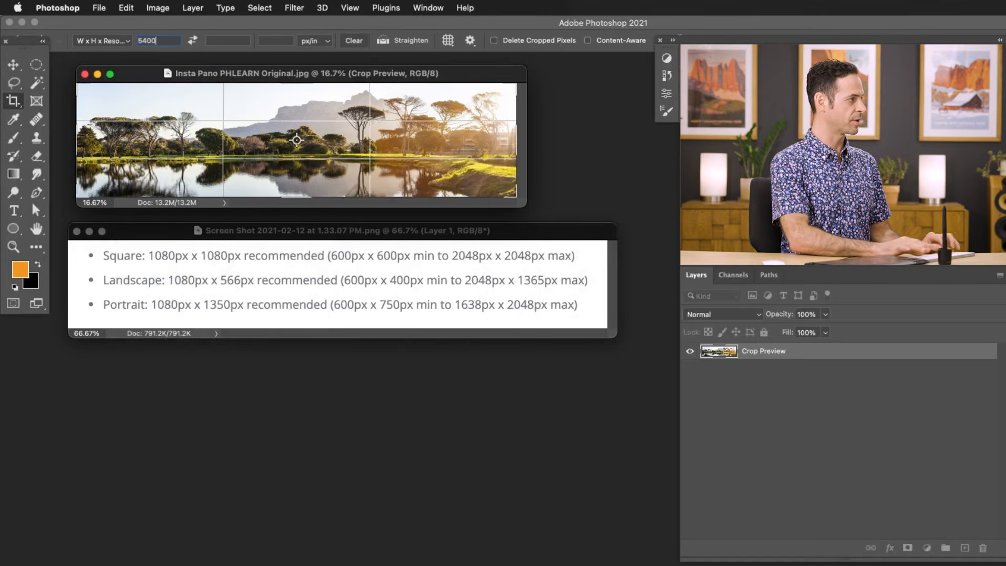
pyautogui.press('Tab')
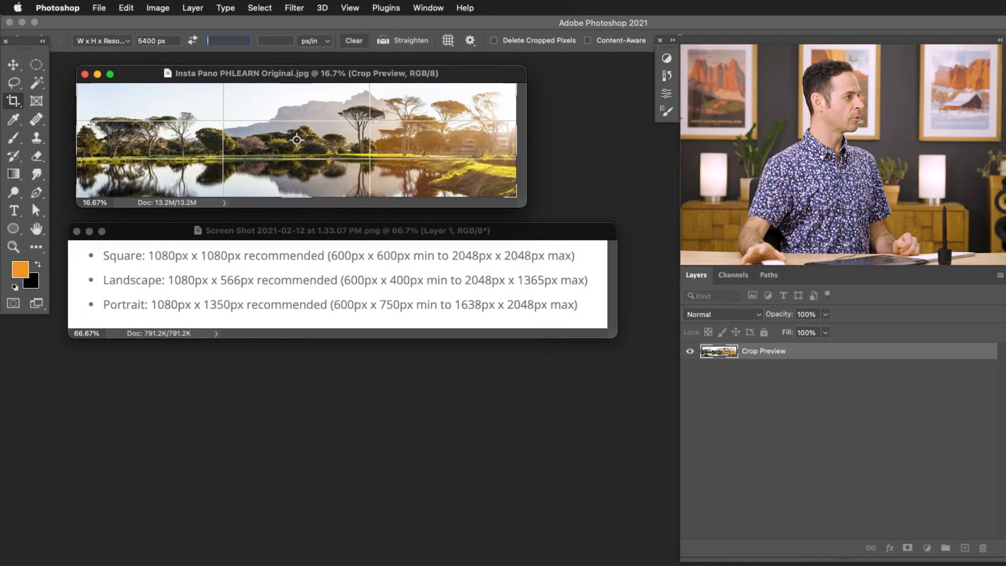
pyautogui.moveTo(221, 315)
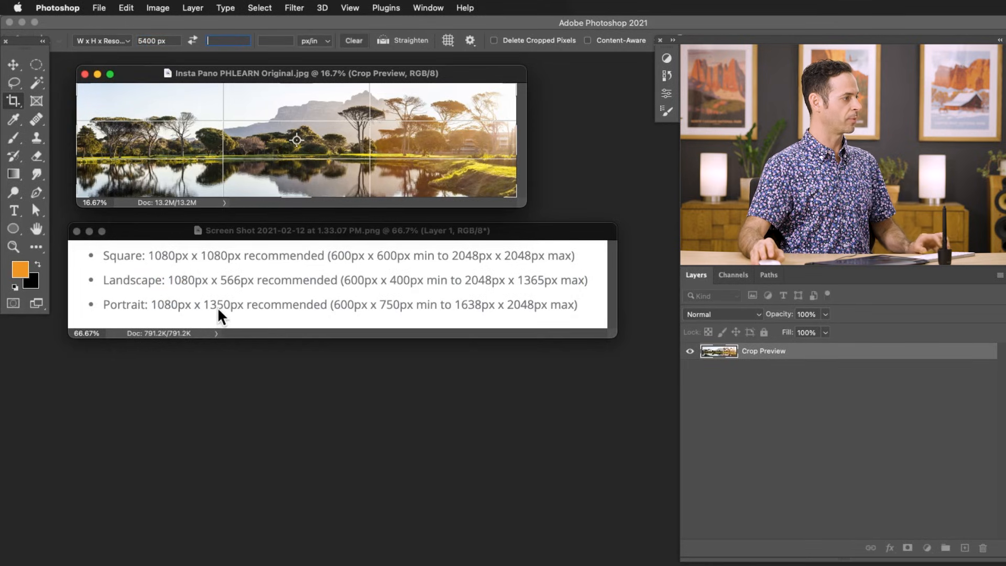
pyautogui.moveTo(247, 58)
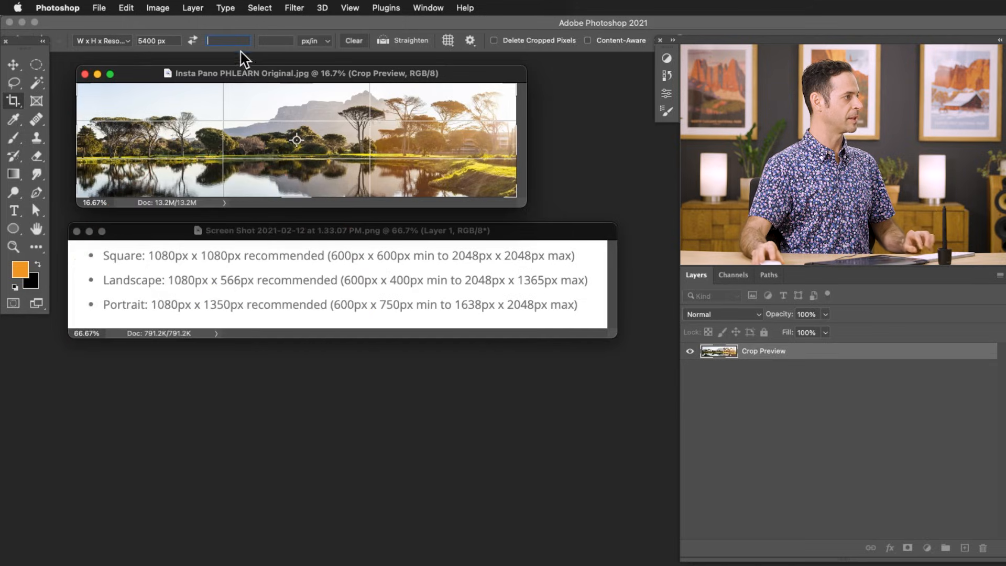
pyautogui.write('1350 px')
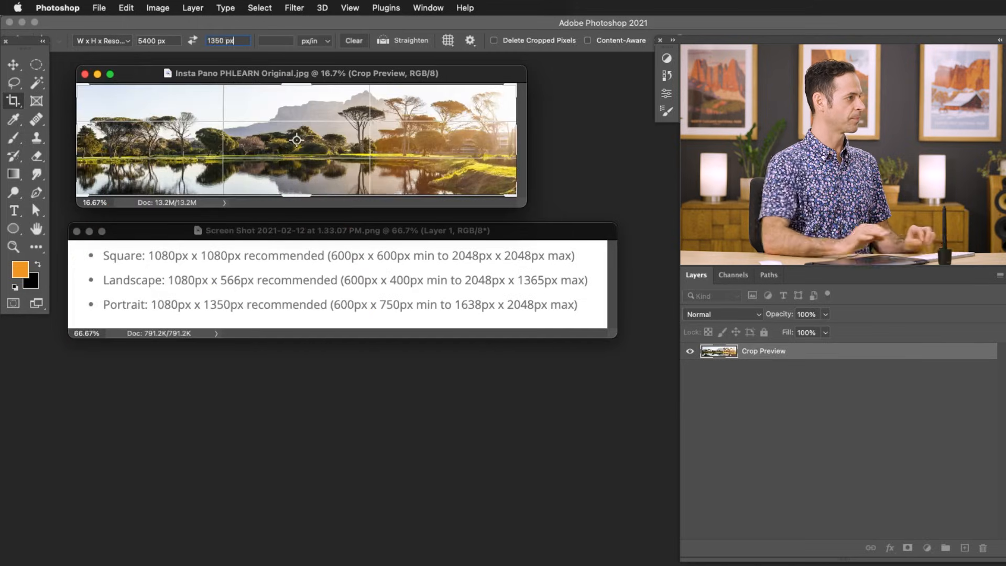
pyautogui.moveTo(275, 61)
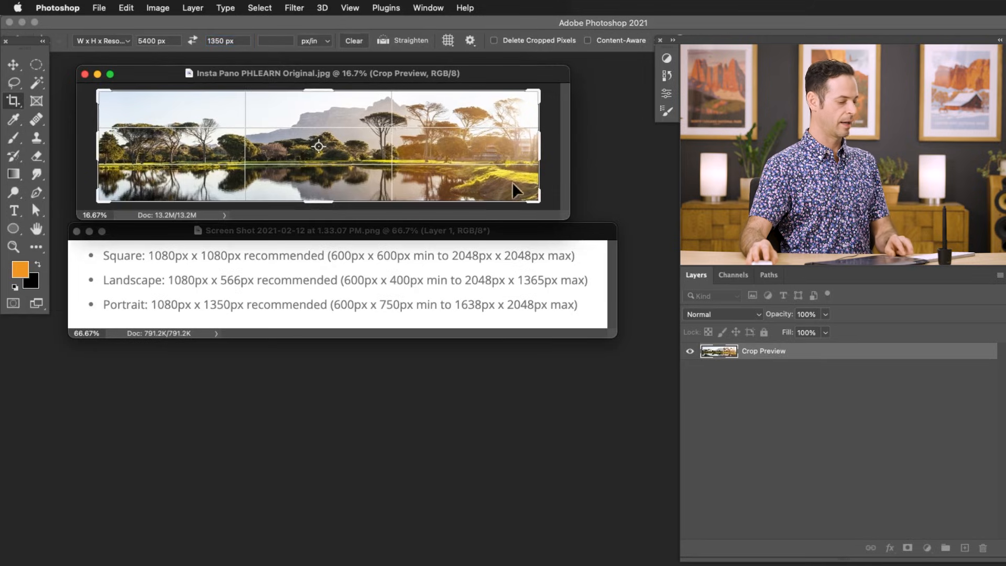
pyautogui.press('Return')
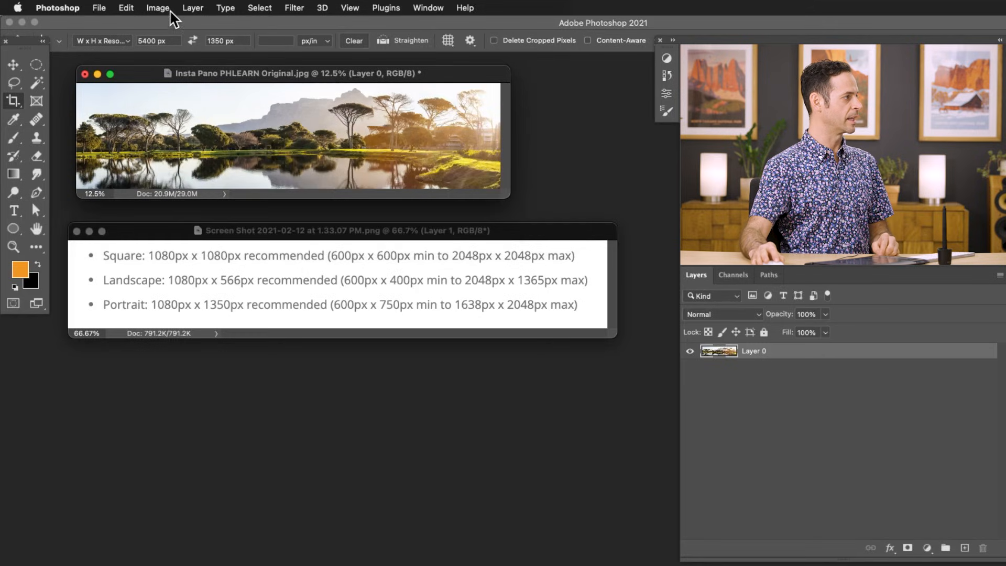
pyautogui.click(158, 7)
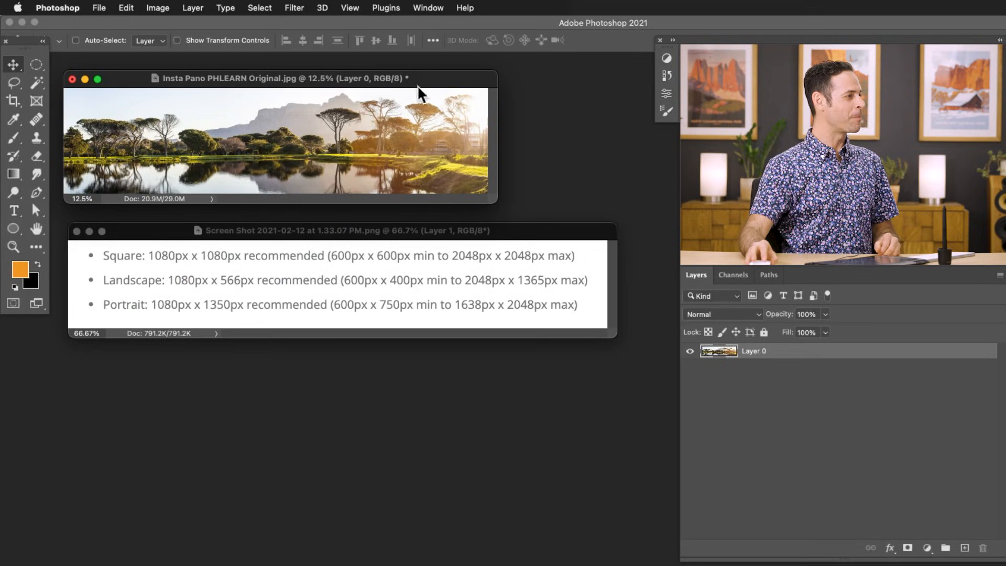
# Add a New Guide Layout of five equal vertical columns across the panorama.
pyautogui.press('f')
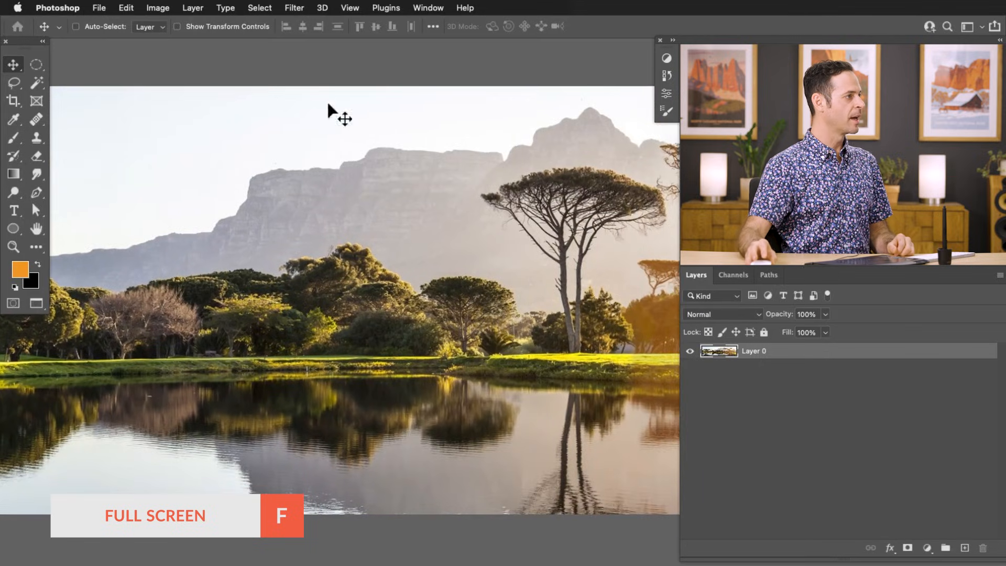
pyautogui.click(350, 7)
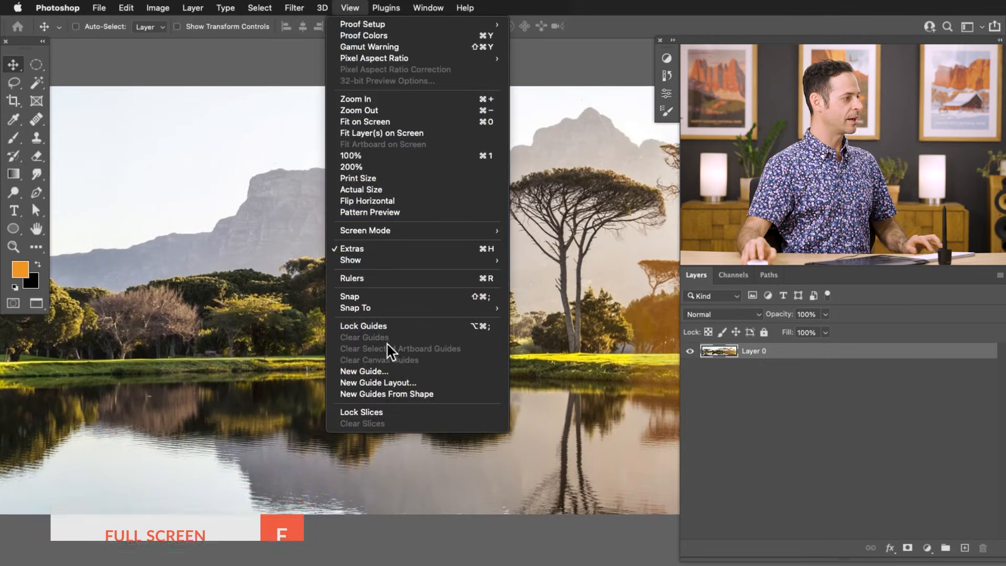
pyautogui.moveTo(394, 381)
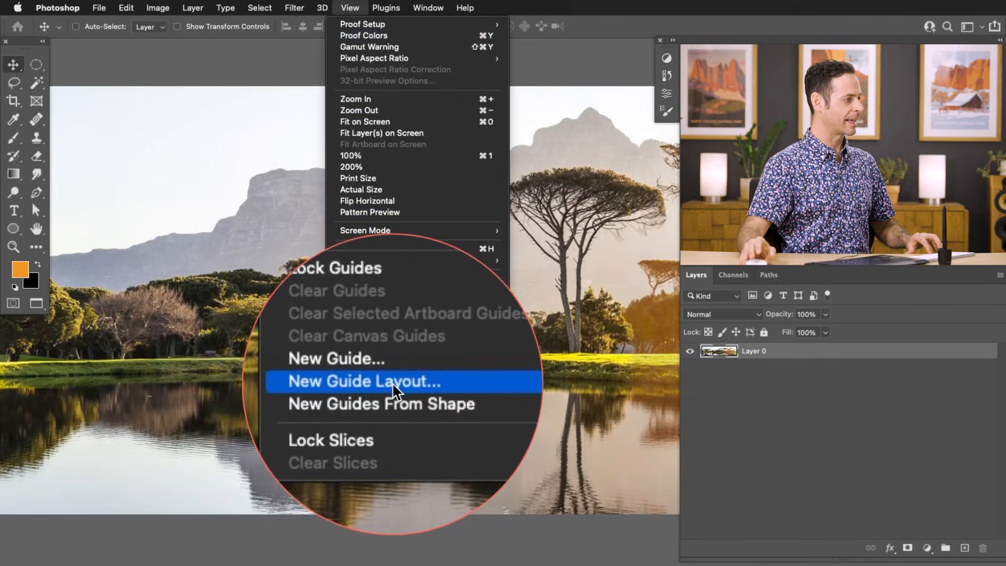
pyautogui.click(363, 381)
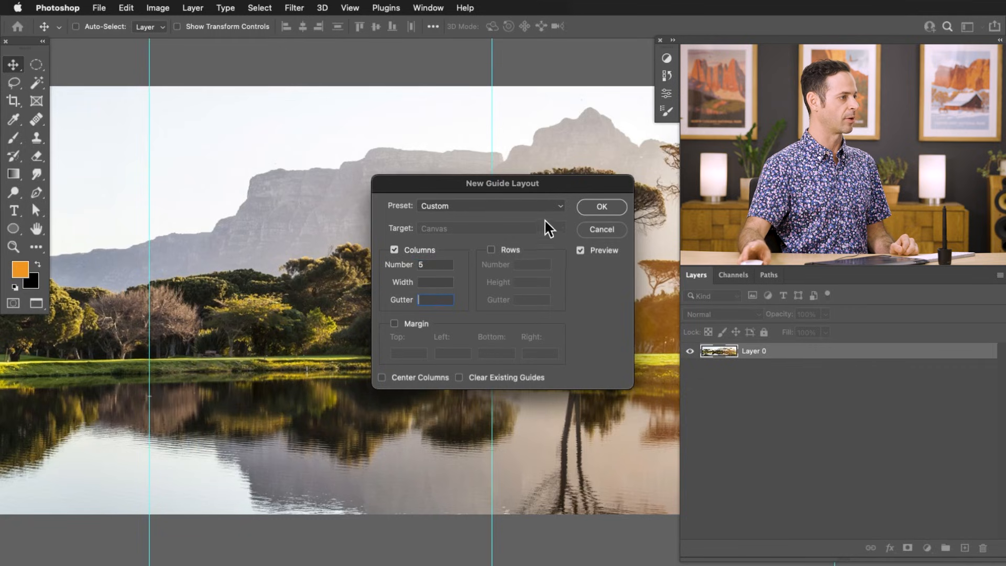
pyautogui.click(599, 206)
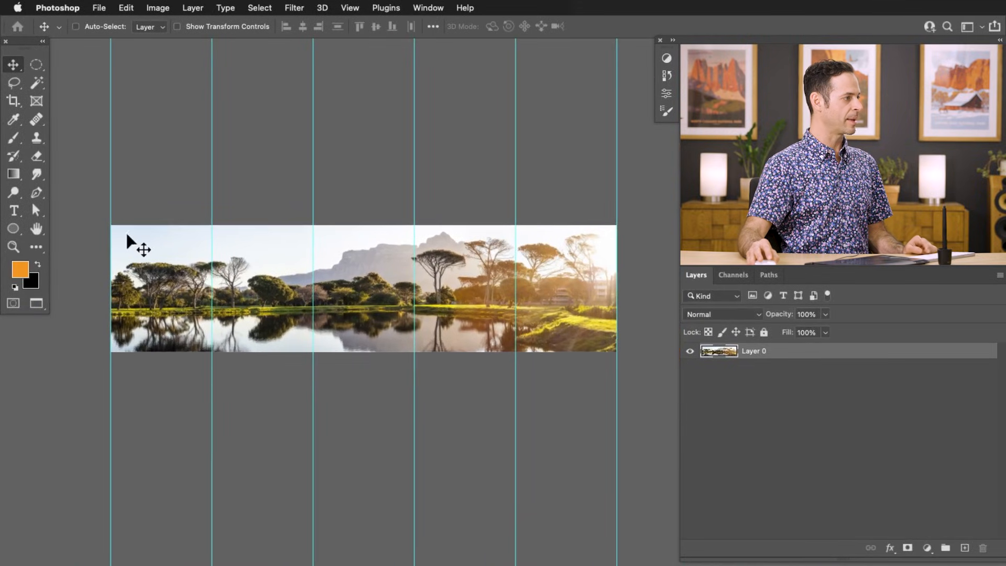
pyautogui.moveTo(541, 299)
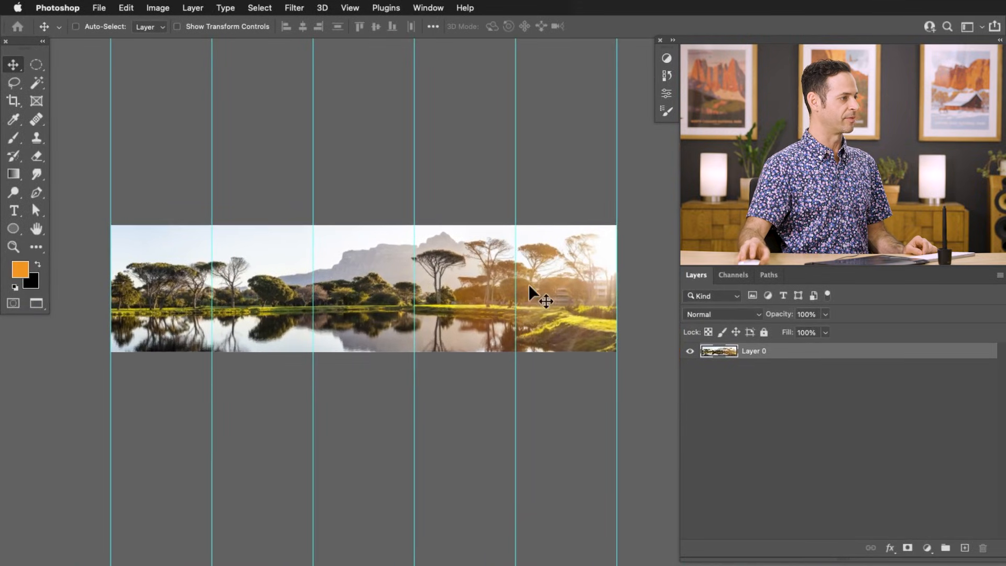
pyautogui.moveTo(203, 298)
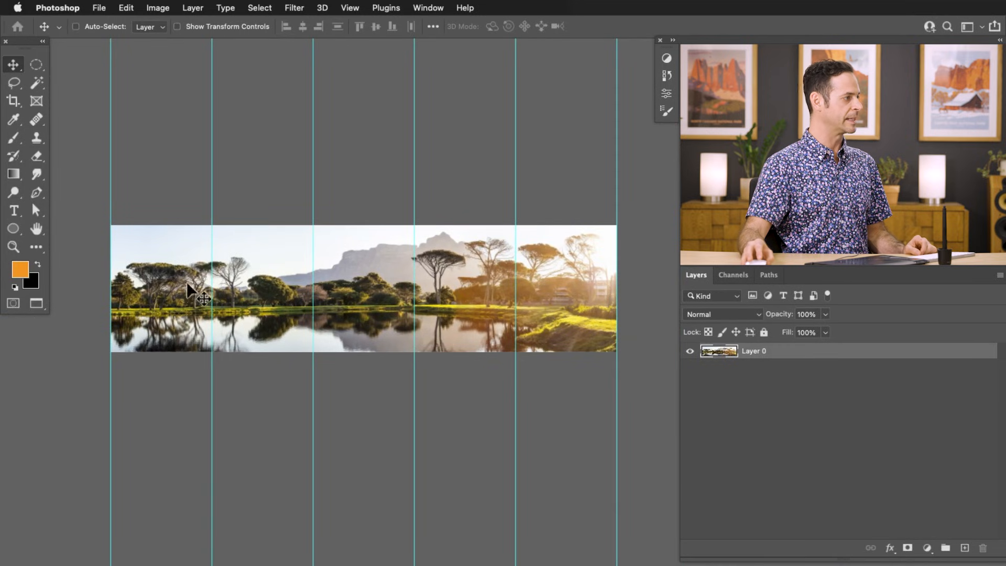
pyautogui.moveTo(202, 295)
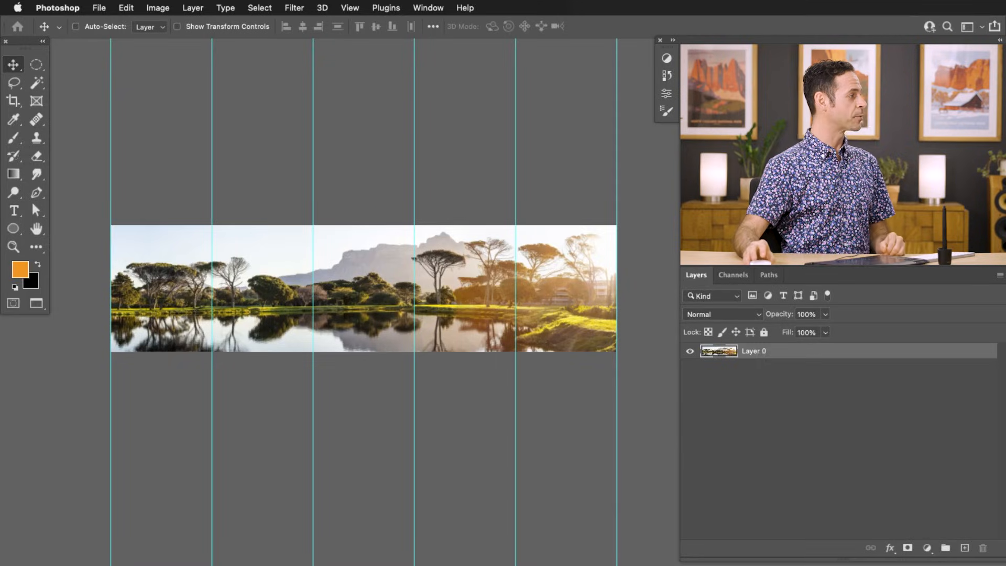
# Switch to the Slice Tool and create slices from the guides, giving five numbered slices.
pyautogui.click(13, 101)
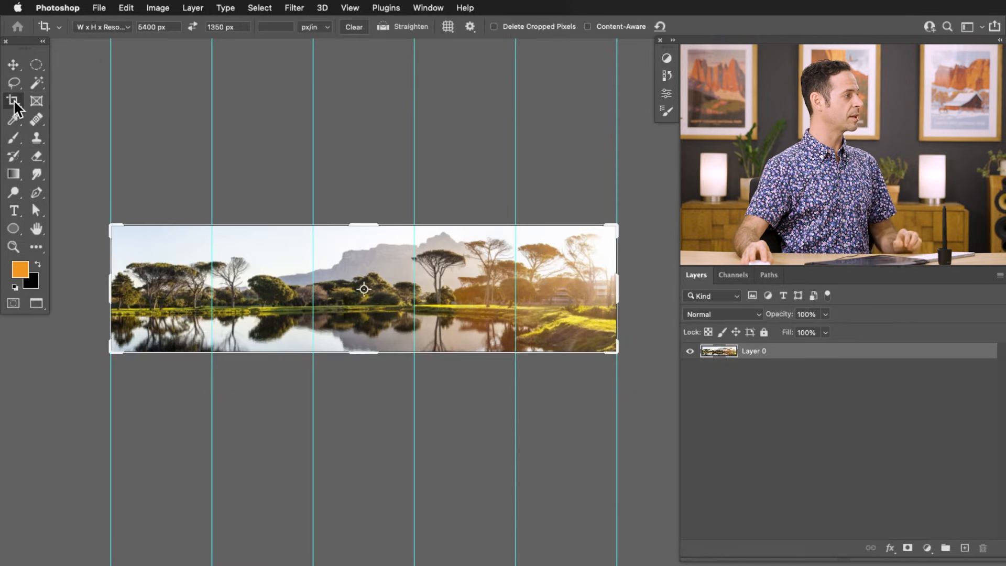
pyautogui.click(12, 100)
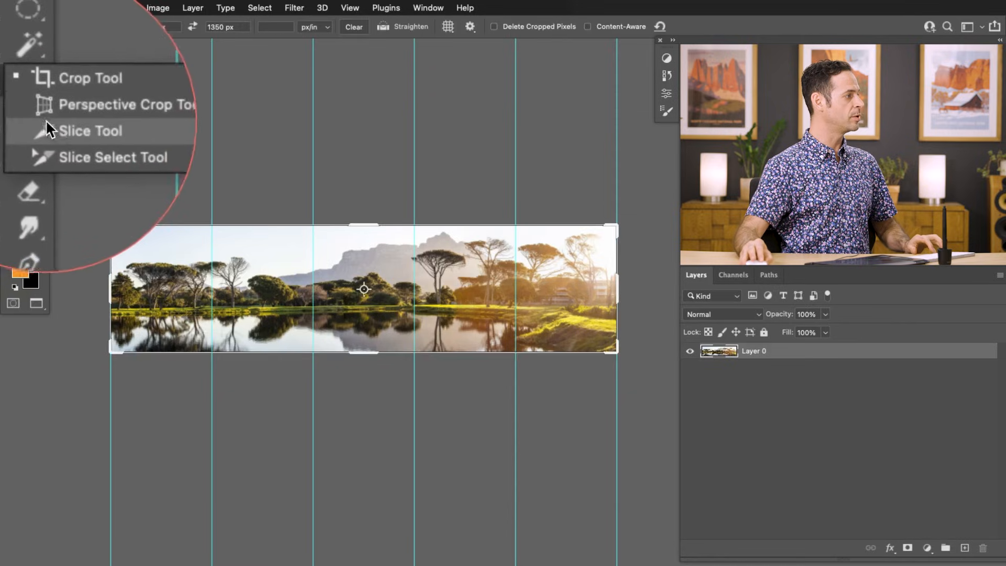
pyautogui.click(90, 131)
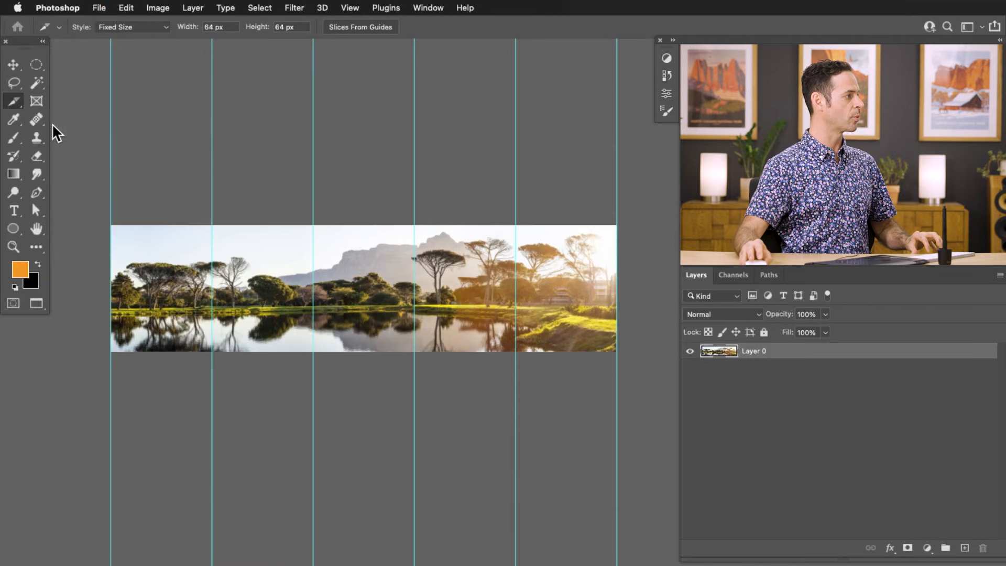
pyautogui.moveTo(315, 52)
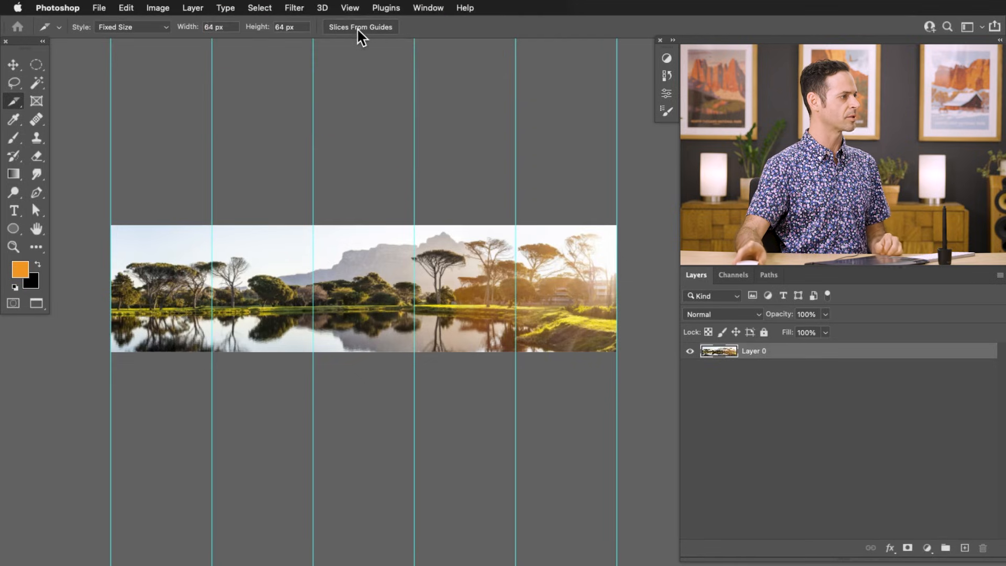
pyautogui.click(361, 28)
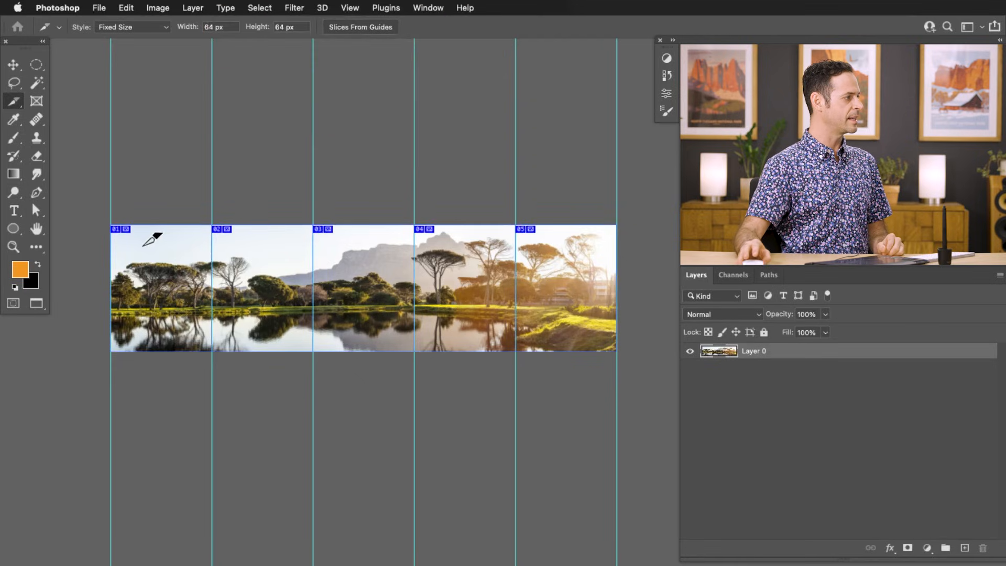
pyautogui.moveTo(507, 268)
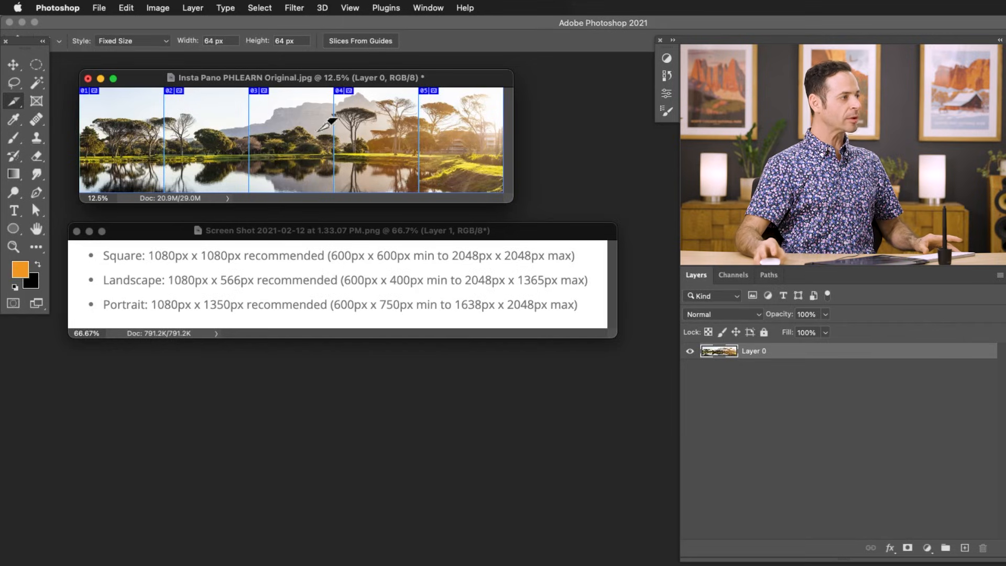
pyautogui.moveTo(109, 13)
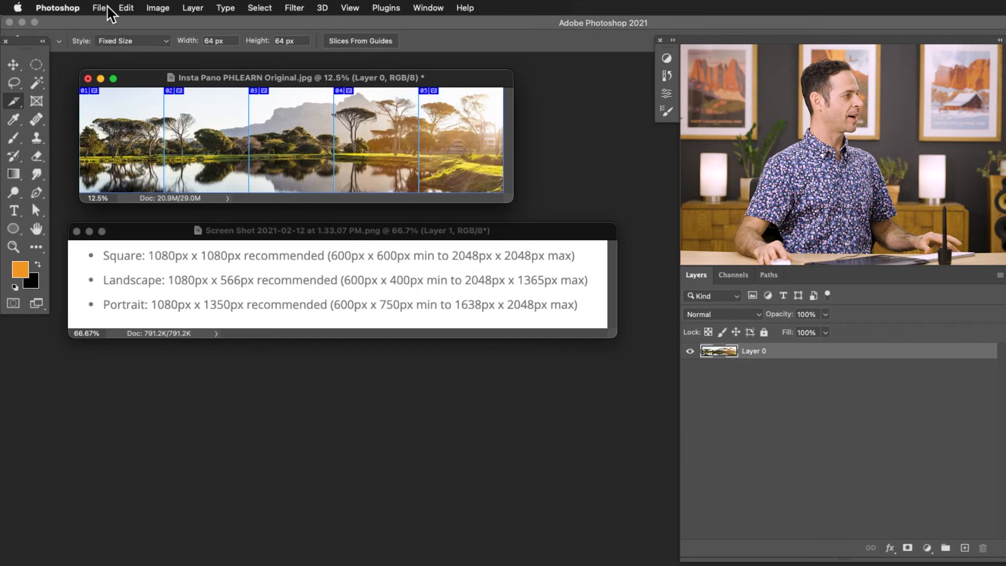
# Export all slices via Save for Web (Legacy) as JPEG High into the Sample Images folder.
pyautogui.click(98, 7)
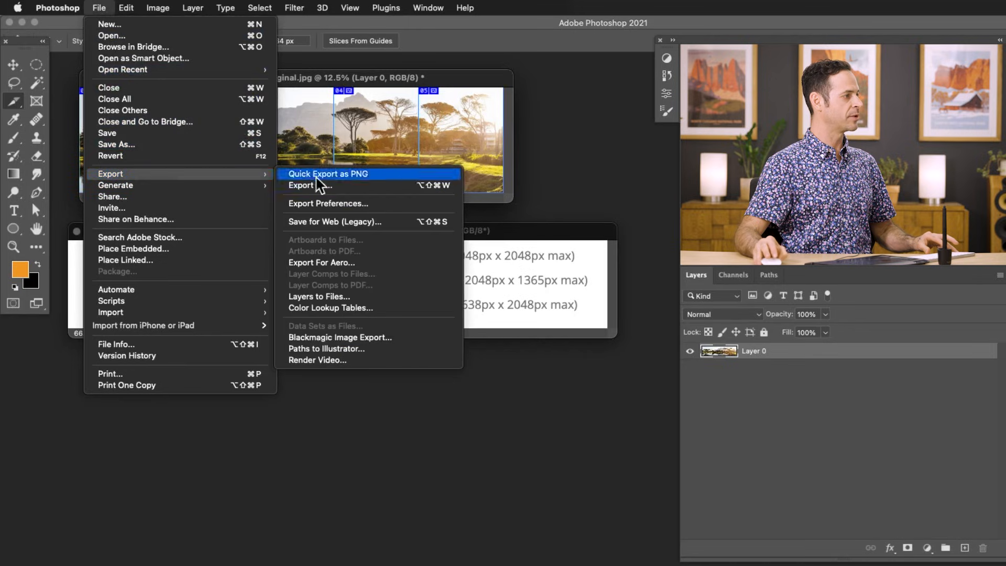
pyautogui.moveTo(334, 221)
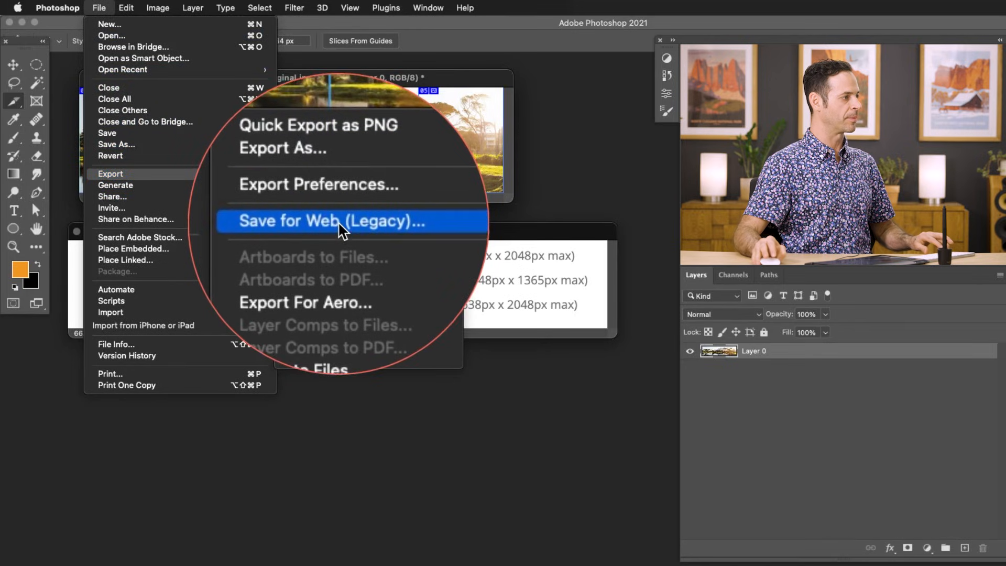
pyautogui.click(326, 221)
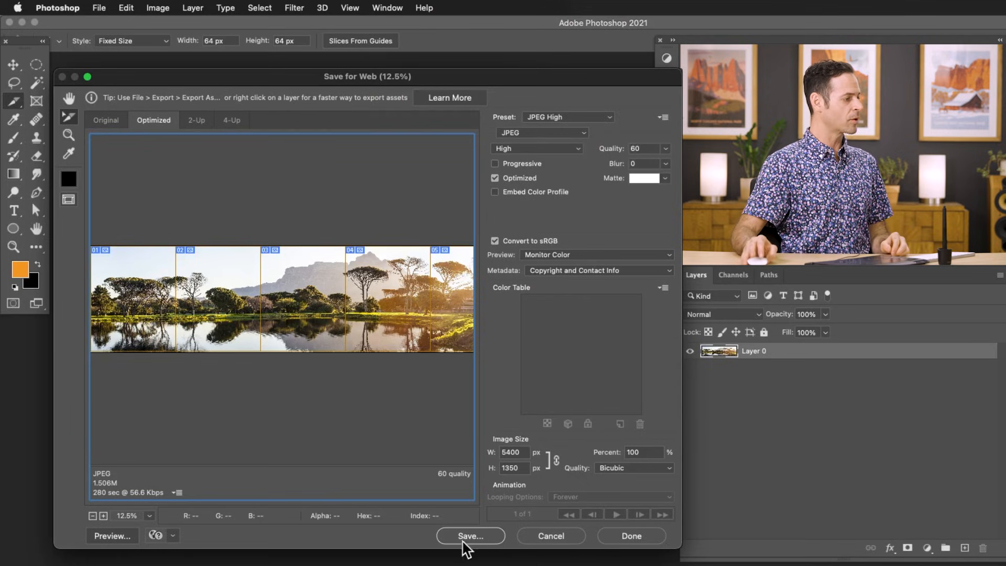
pyautogui.click(470, 535)
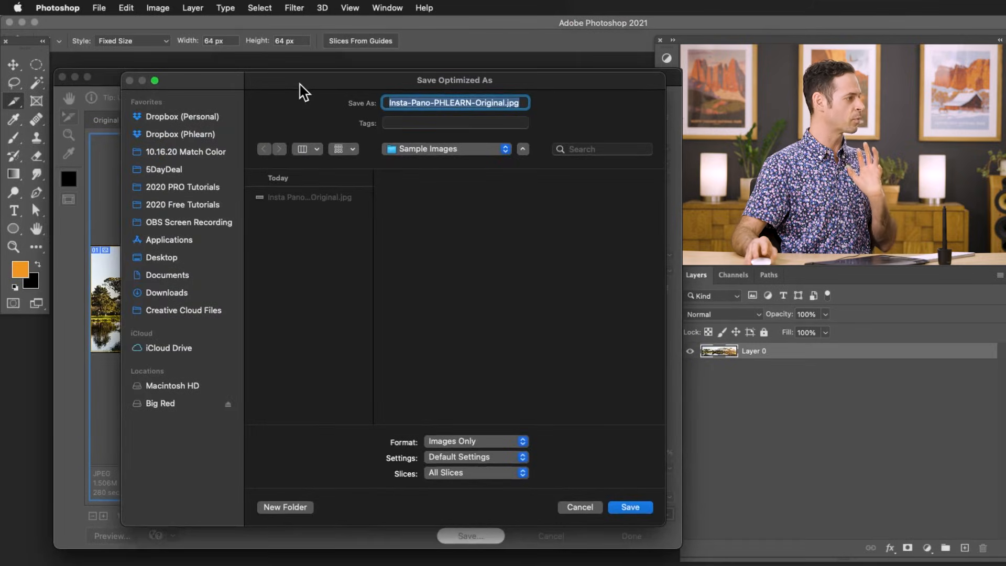
pyautogui.moveTo(403, 187)
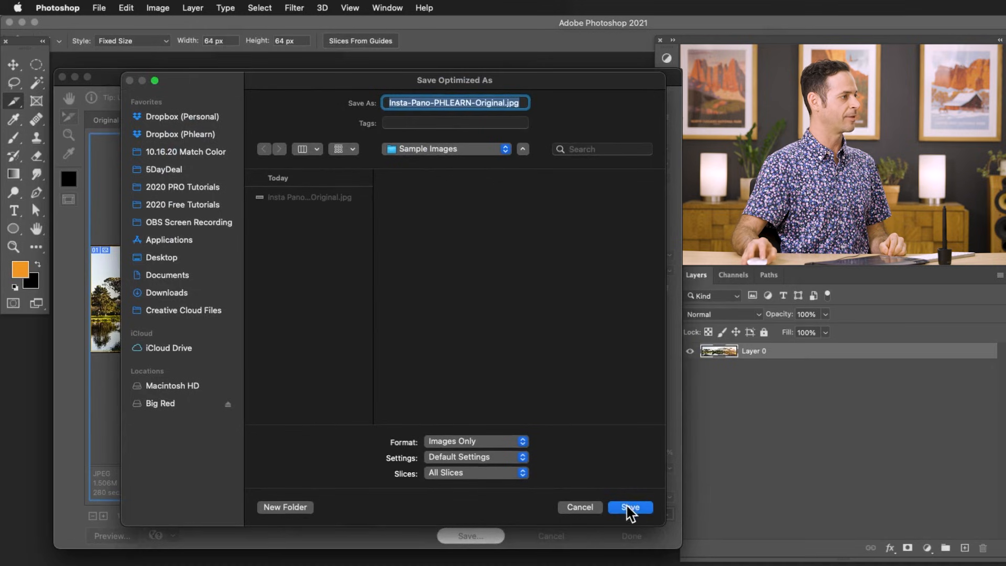
pyautogui.click(630, 507)
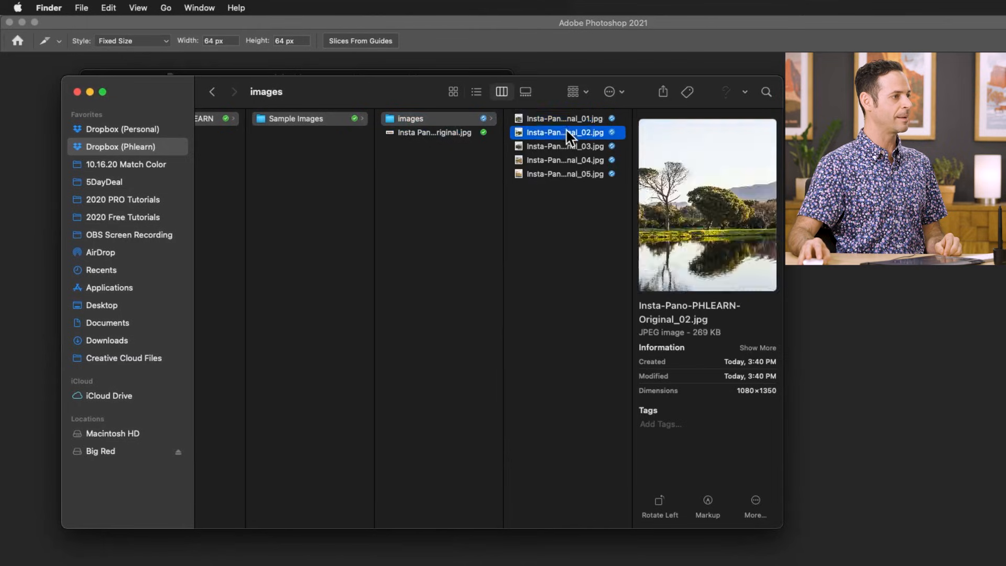
# Preview the exported Insta-Pano JPEGs in Finder to confirm each is 1080 x 1350.
pyautogui.click(565, 145)
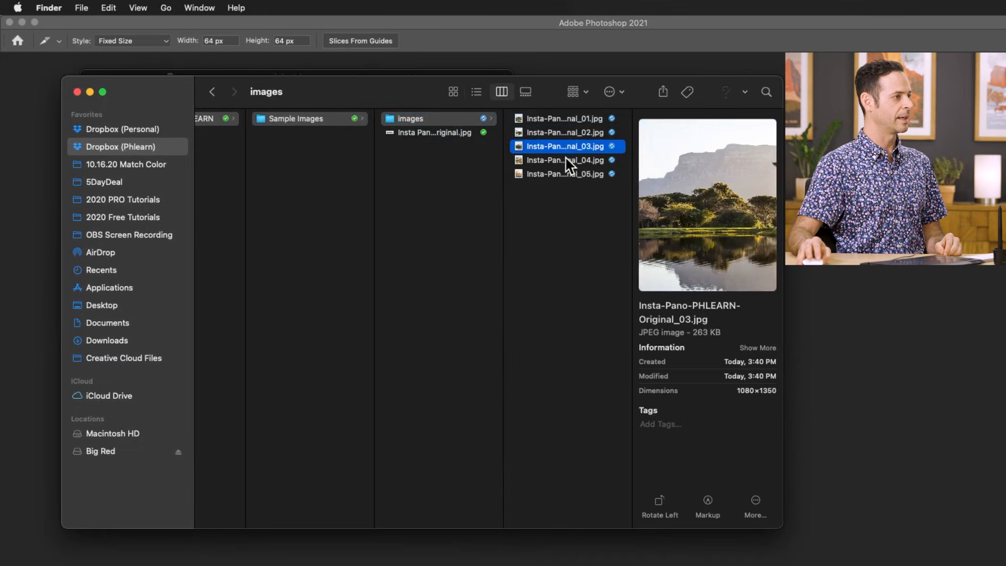
pyautogui.click(564, 174)
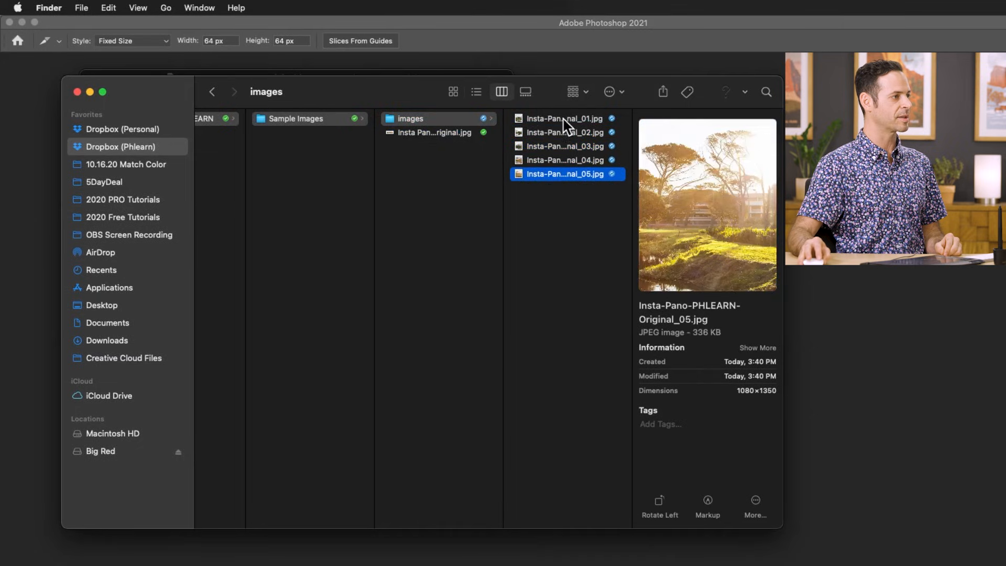
pyautogui.click(566, 132)
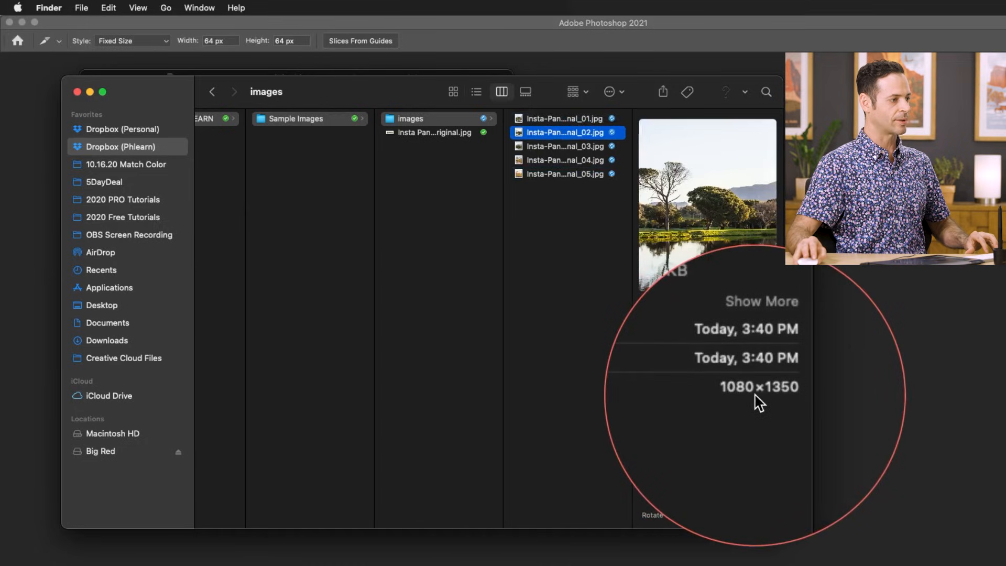
pyautogui.click(565, 174)
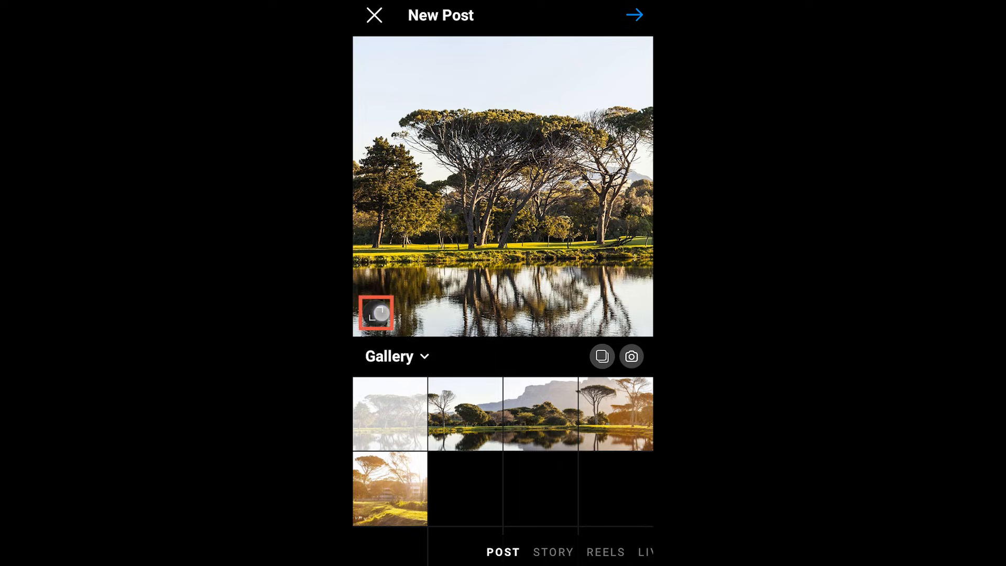
# Select the five slices in order as a portrait-shaped carousel and continue to the filter step.
pyautogui.click(601, 356)
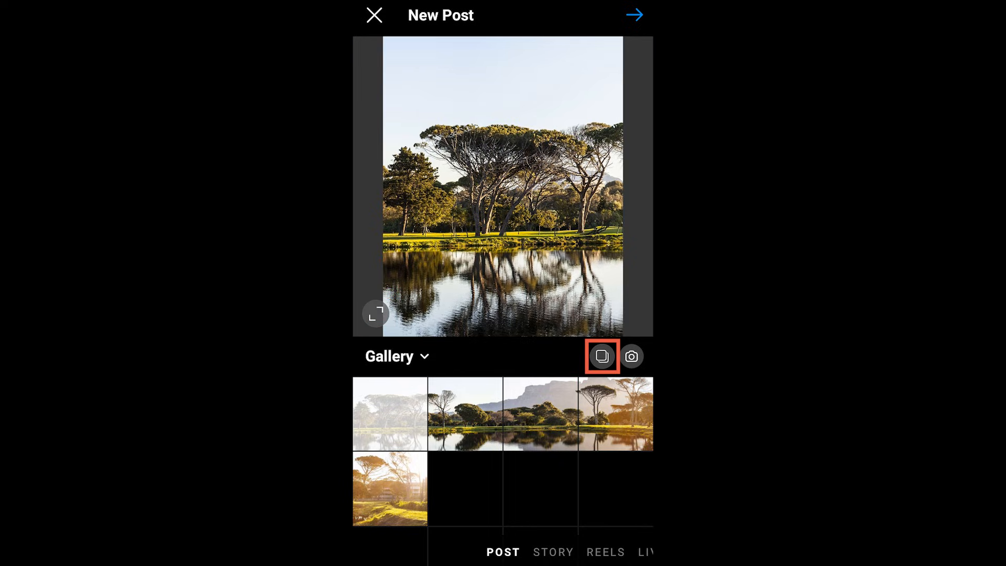
pyautogui.click(601, 356)
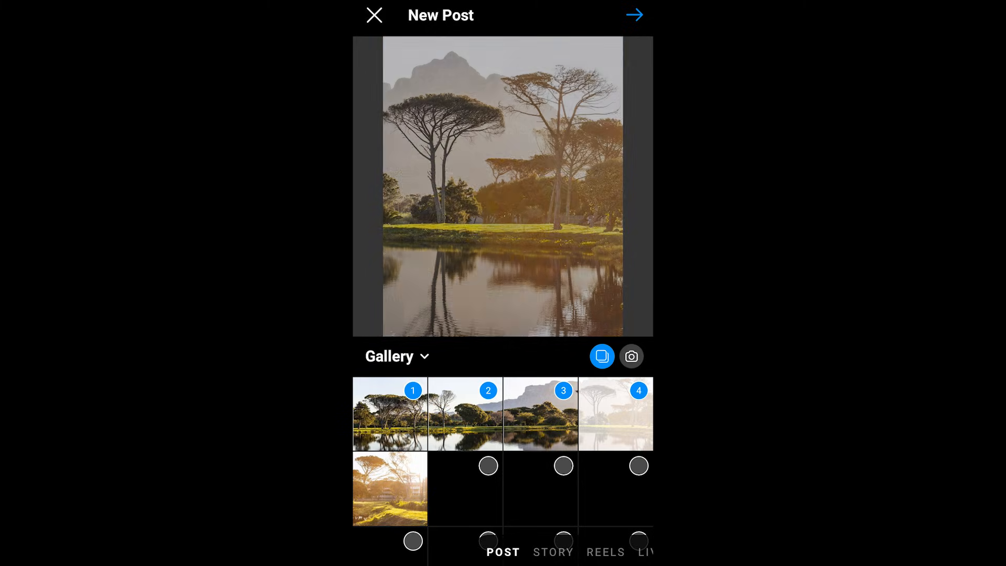
pyautogui.click(389, 488)
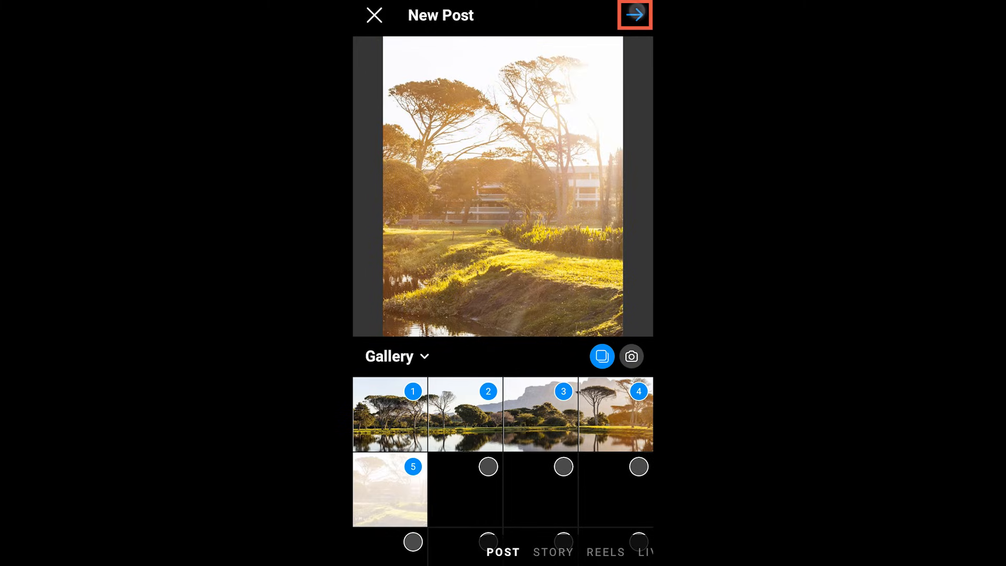
pyautogui.click(632, 14)
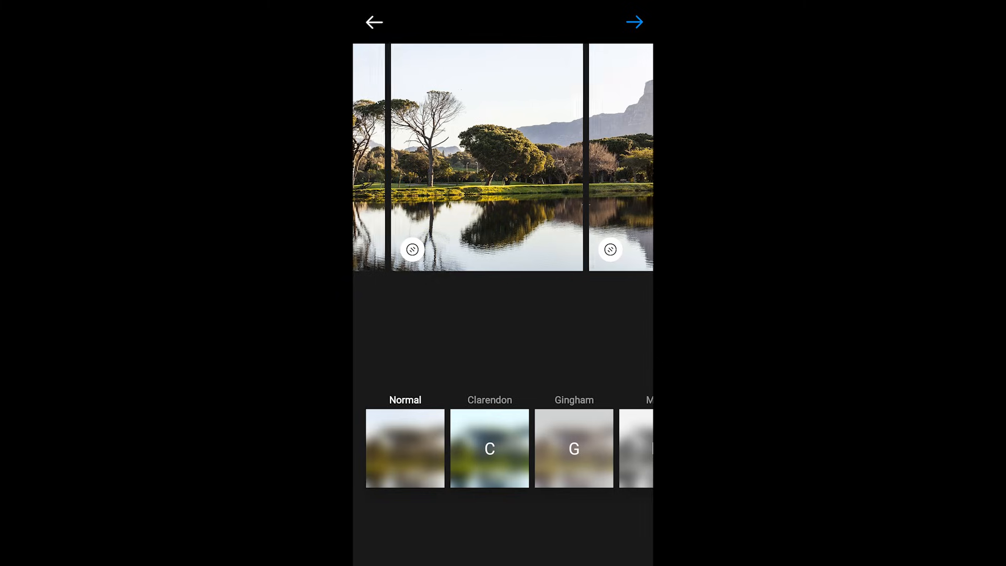